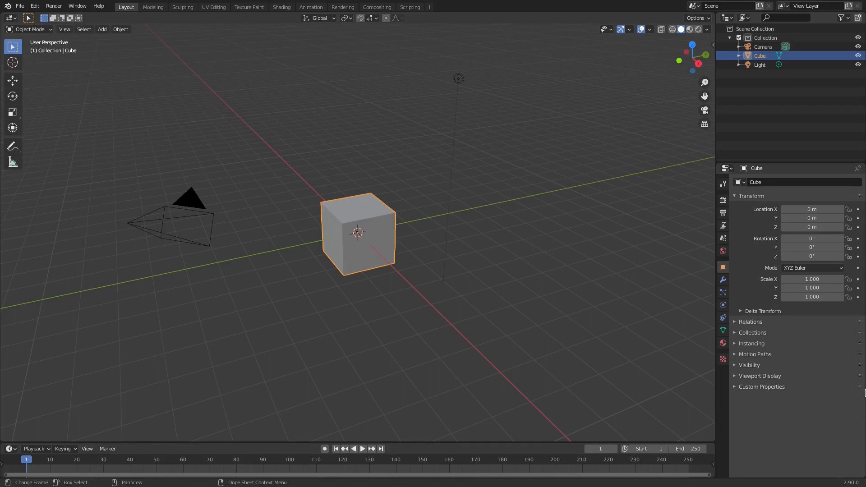
mouse_move(602, 54)
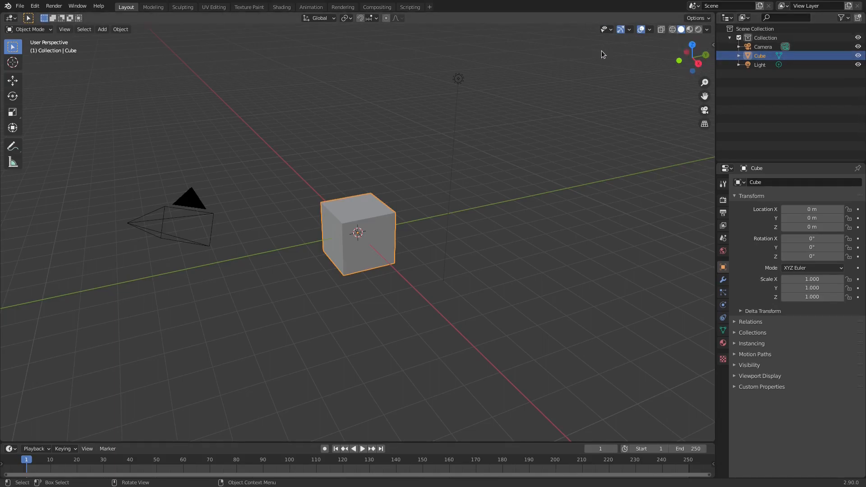
mouse_move(25, 276)
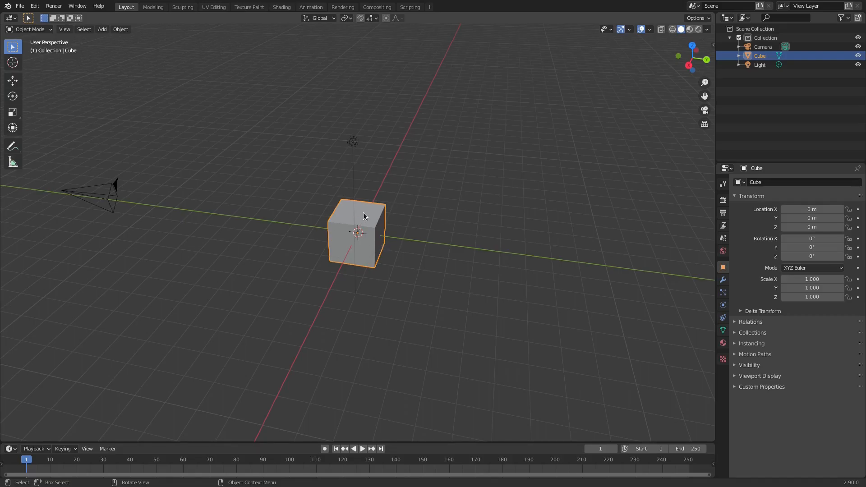
mouse_move(371, 163)
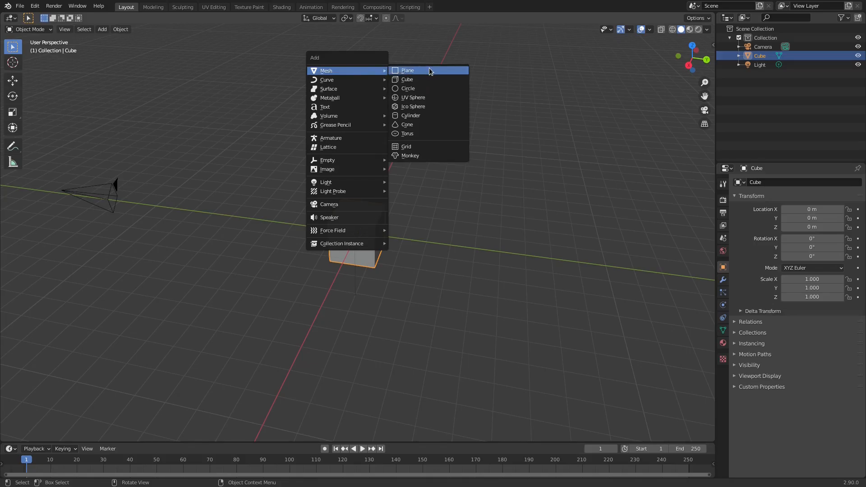
Add a plane mesh to the scene next to the cube
left_click(410, 155)
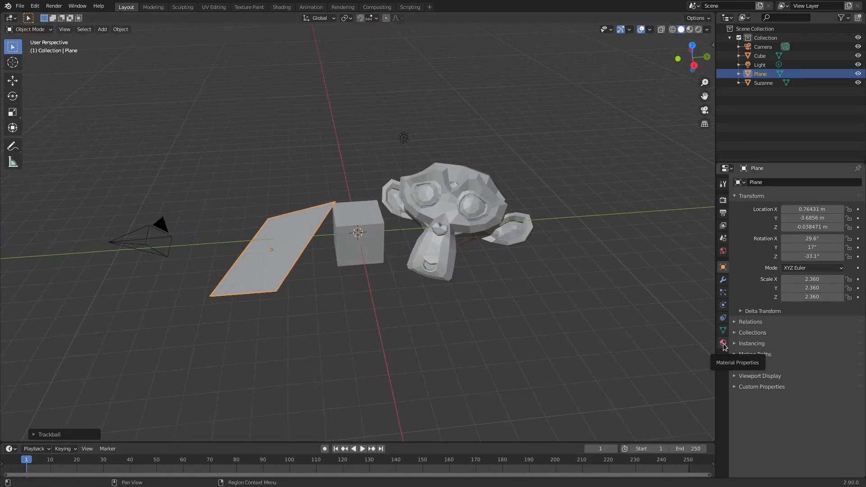
Create a new pink material on the plane in Material Properties
left_click(723, 343)
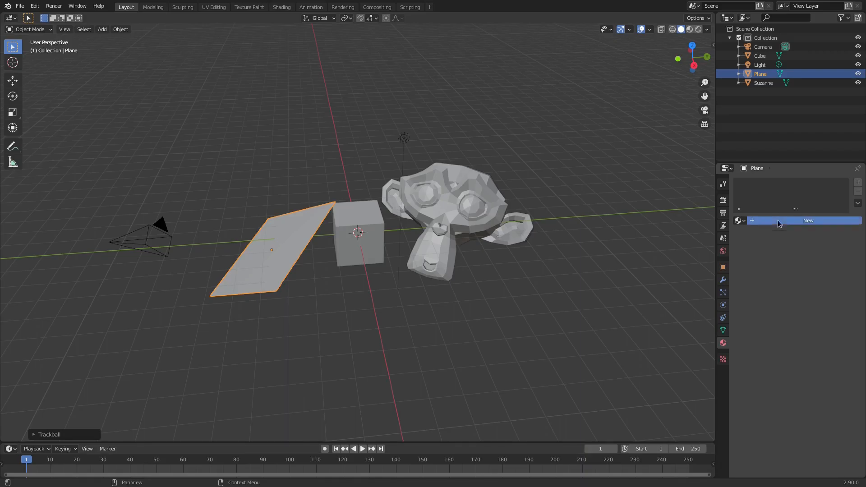
left_click(808, 220)
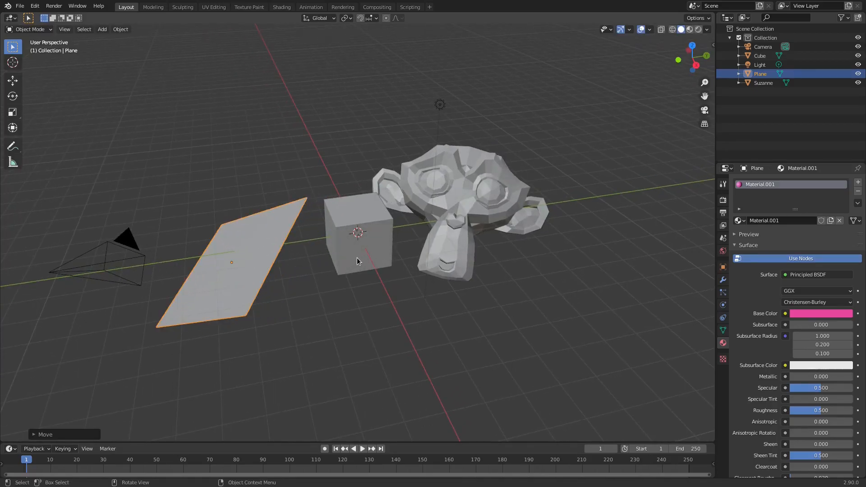
Give the cube a blue base colour and the monkey head a green one, then reselect the plane
left_click(356, 237)
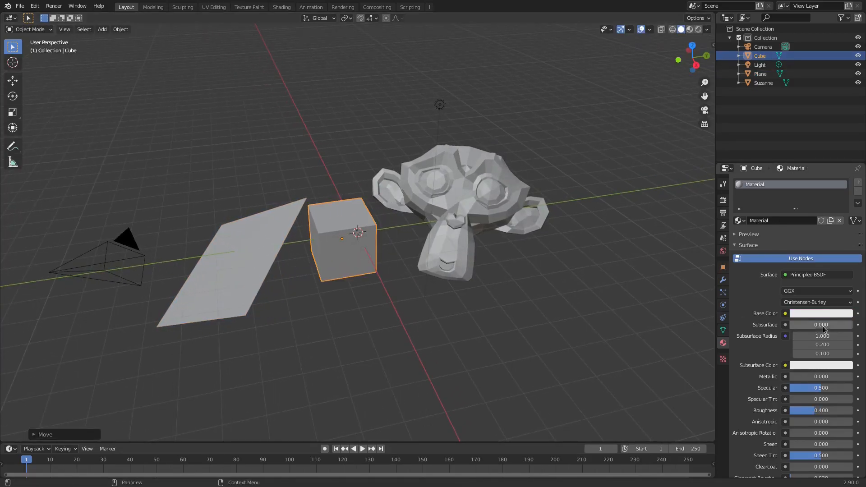
left_click(821, 313)
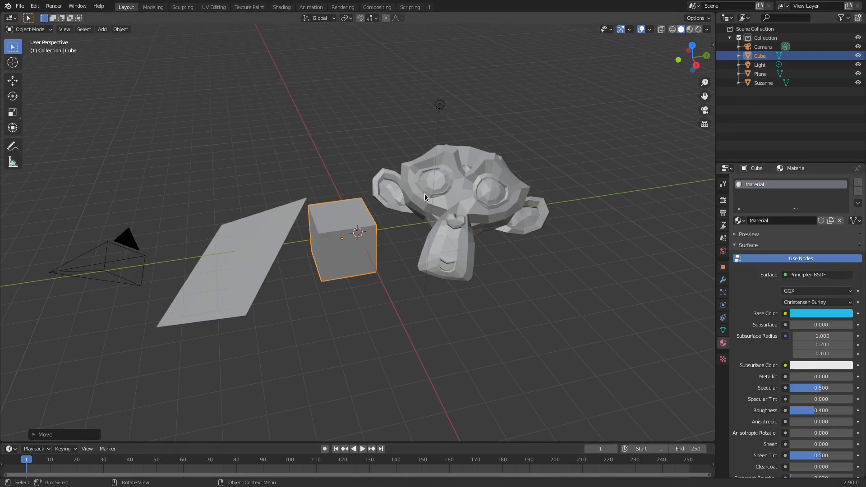
left_click(453, 193)
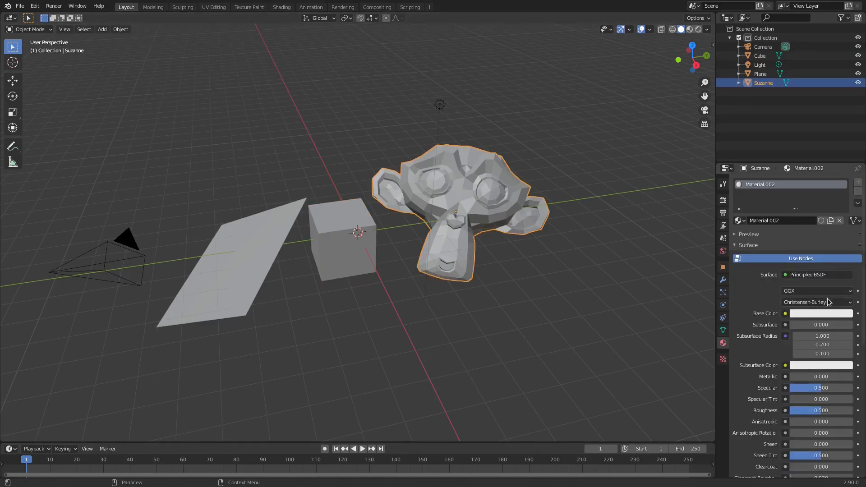
left_click(821, 313)
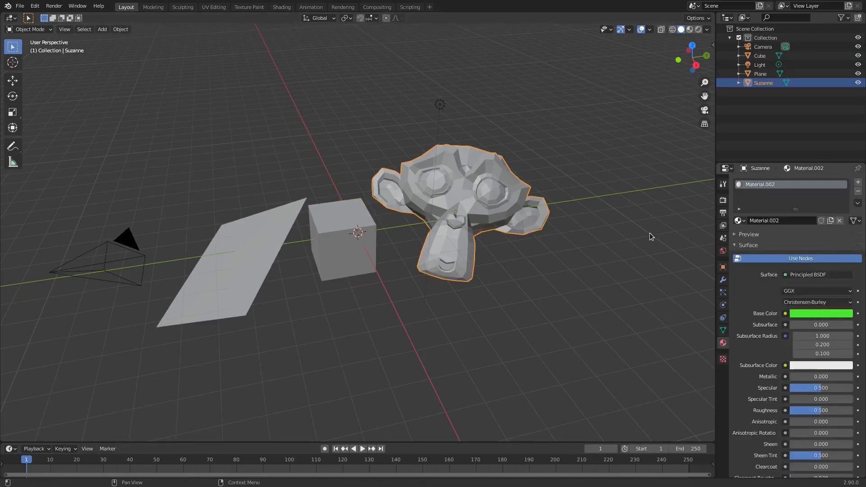
left_click(231, 263)
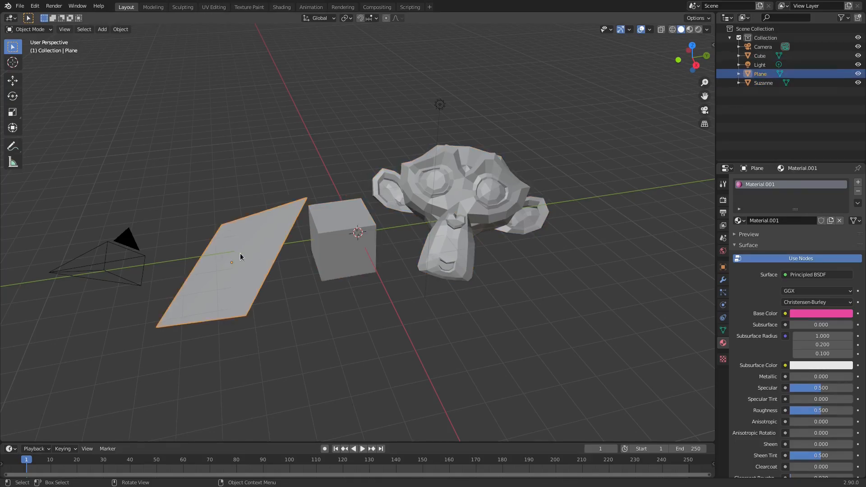
Rotate the plane more upright and rescale it behind the cube
key("r")
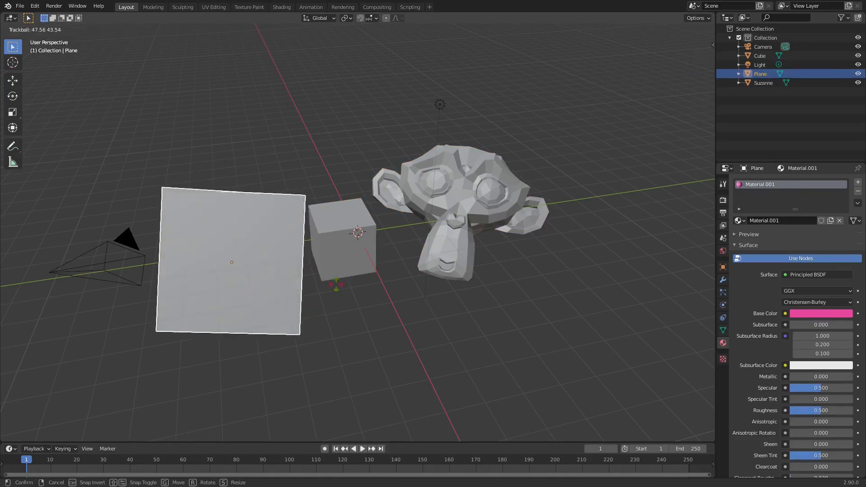
key("s")
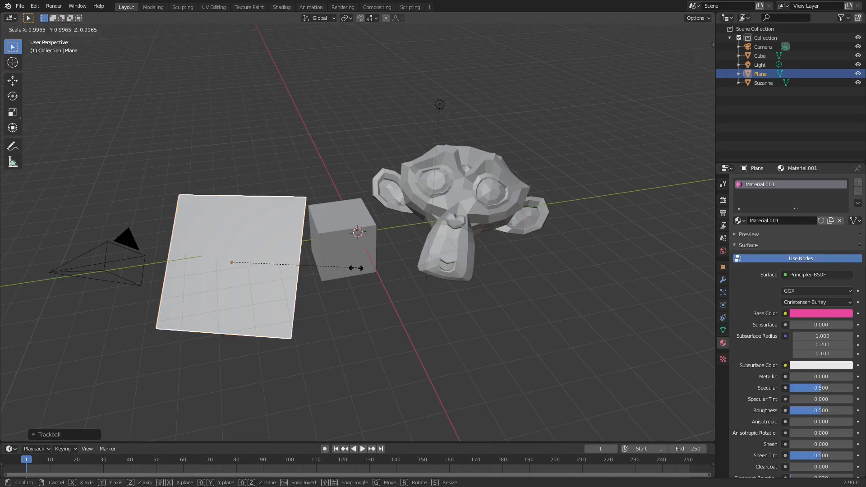
mouse_move(405, 307)
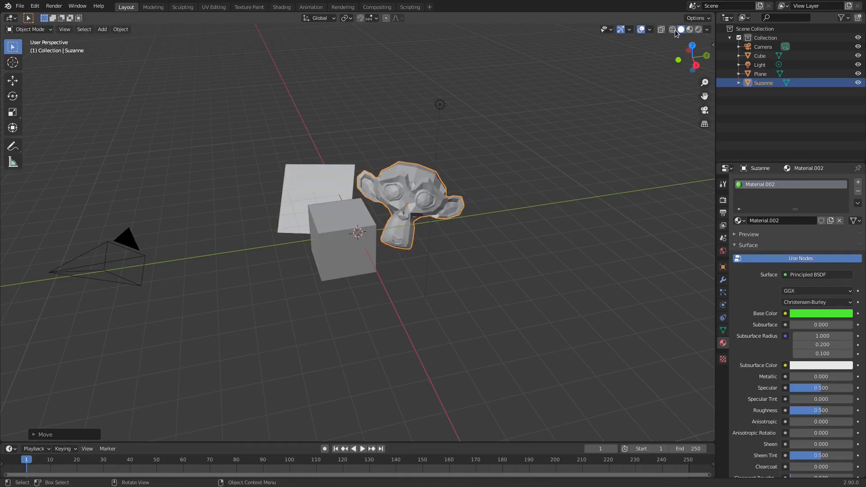
mouse_move(681, 29)
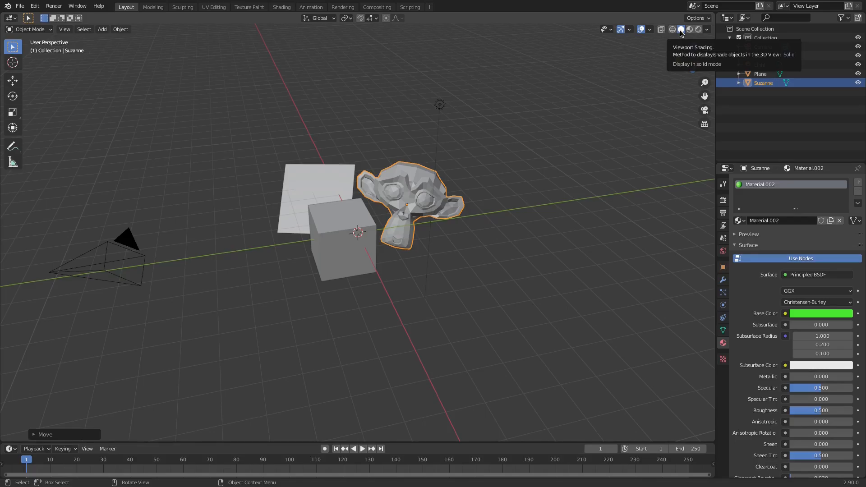
mouse_move(681, 33)
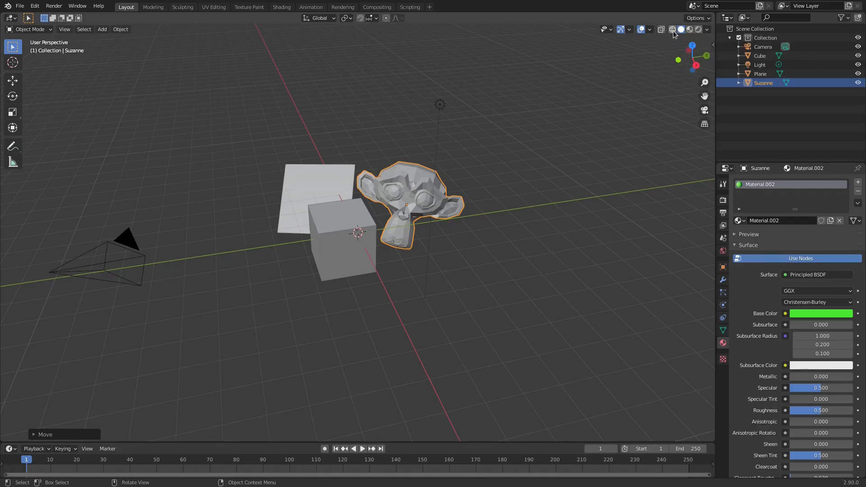
mouse_move(674, 29)
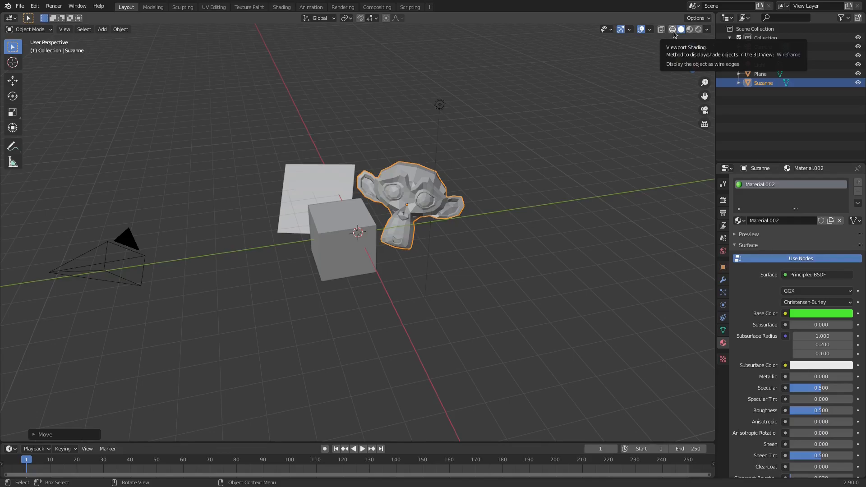
left_click(672, 29)
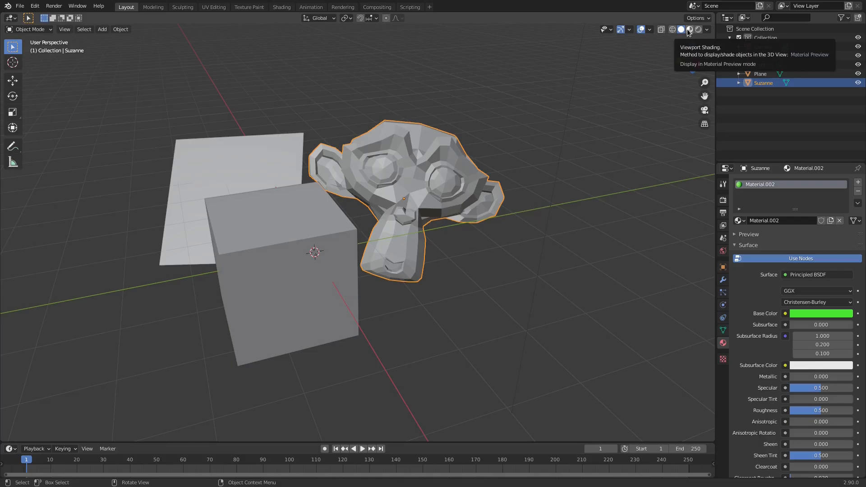
Show the pink plane, blue cube and green monkey in material preview shading
left_click(689, 29)
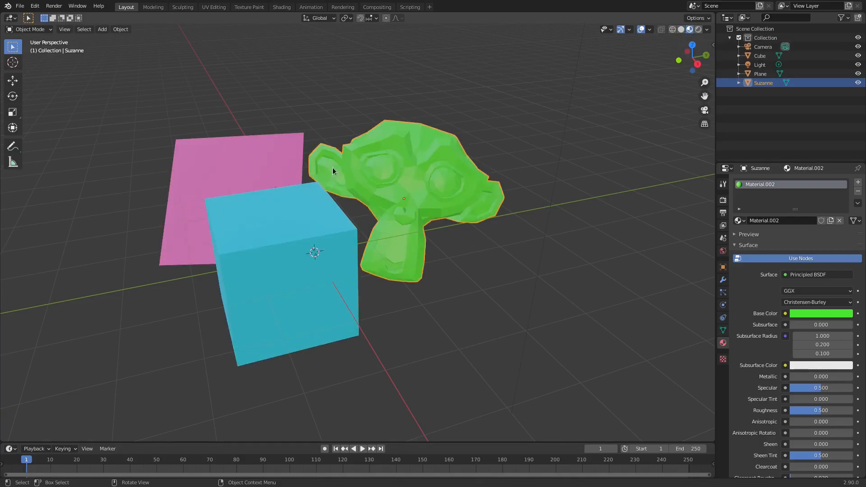
mouse_move(693, 272)
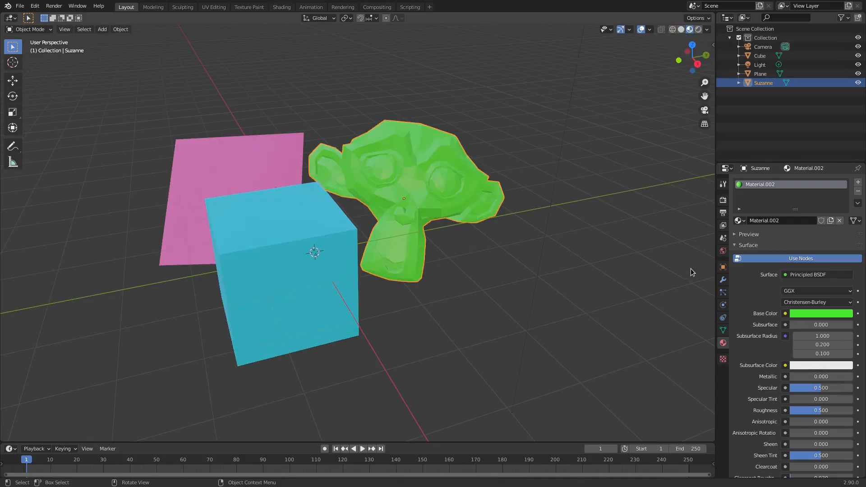
mouse_move(487, 286)
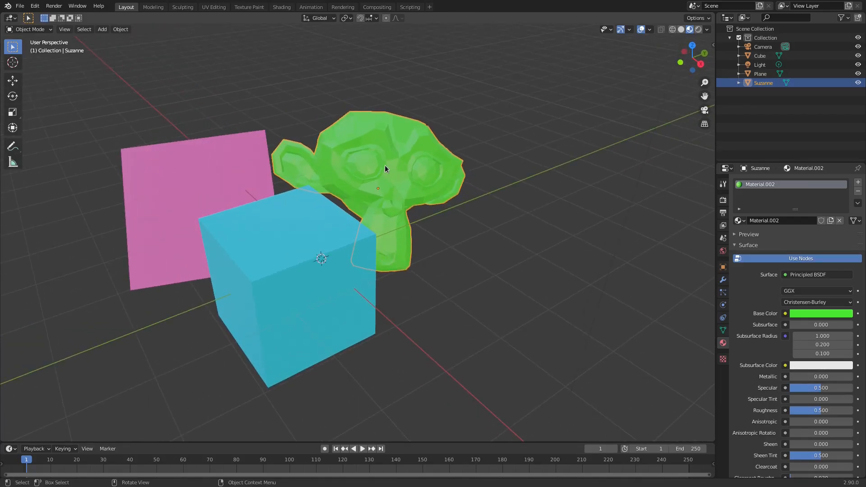
mouse_move(424, 122)
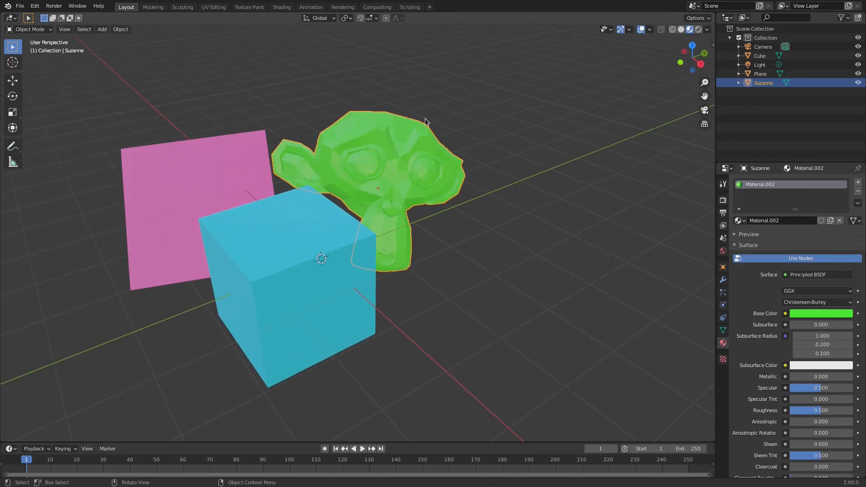
mouse_move(436, 161)
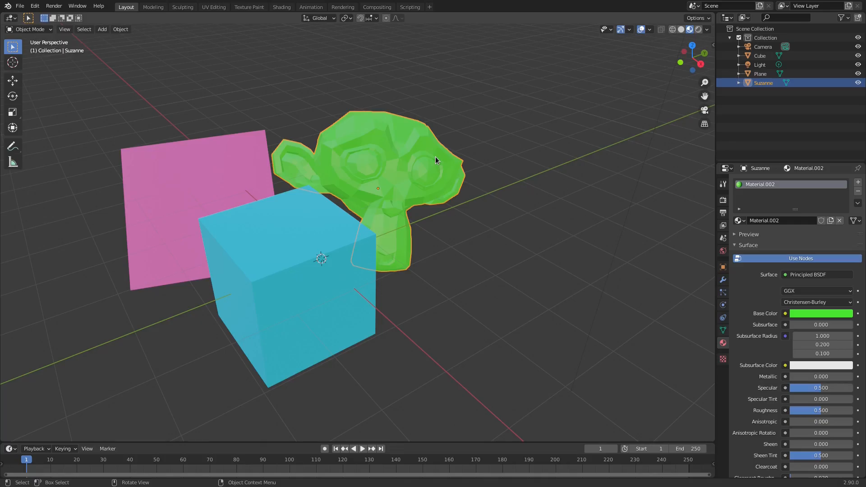
mouse_move(192, 147)
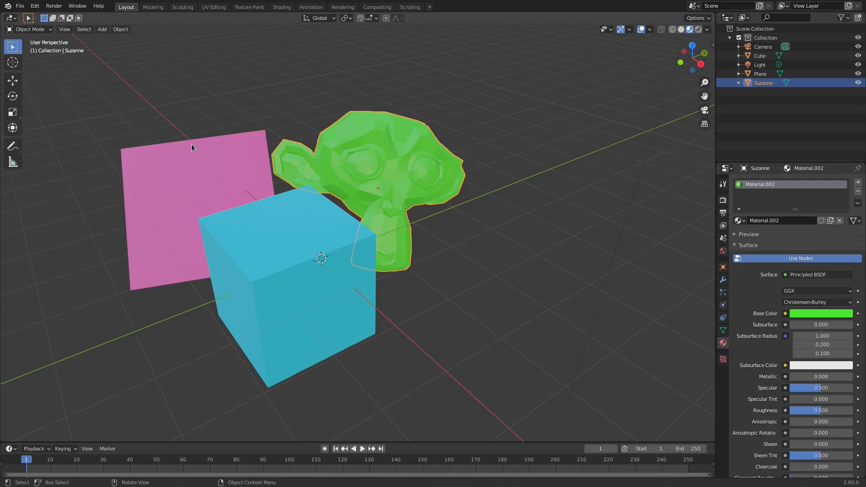
mouse_move(434, 223)
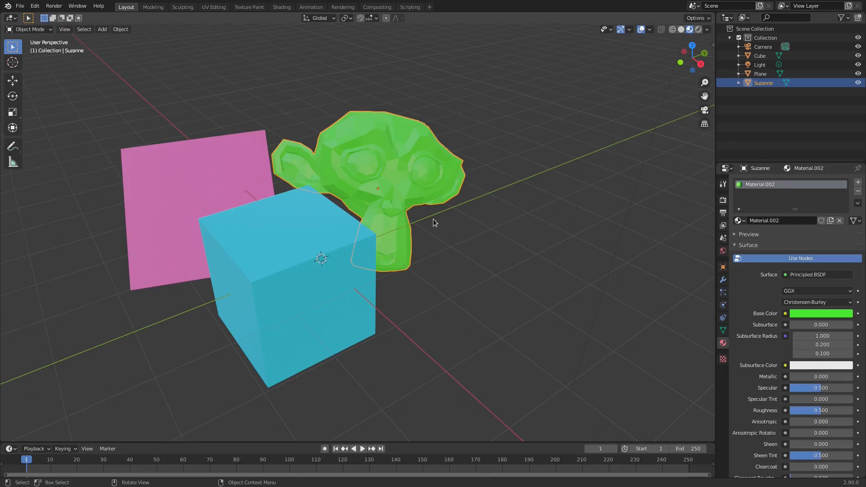
mouse_move(678, 42)
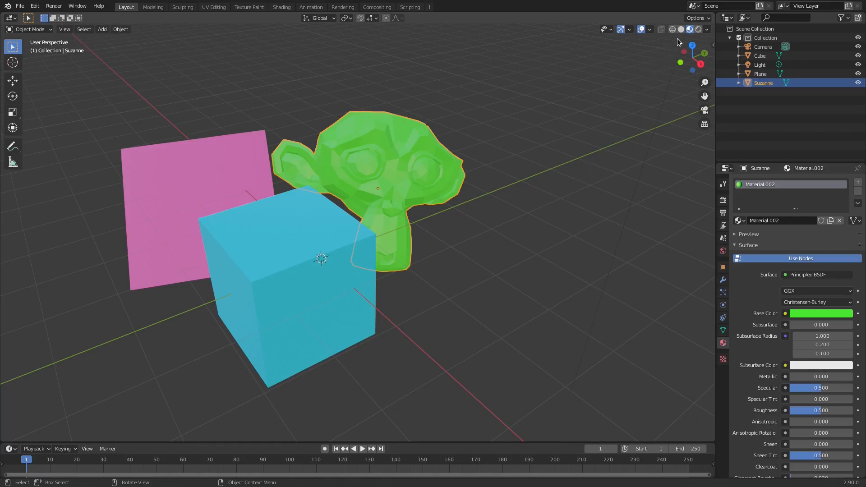
mouse_move(699, 28)
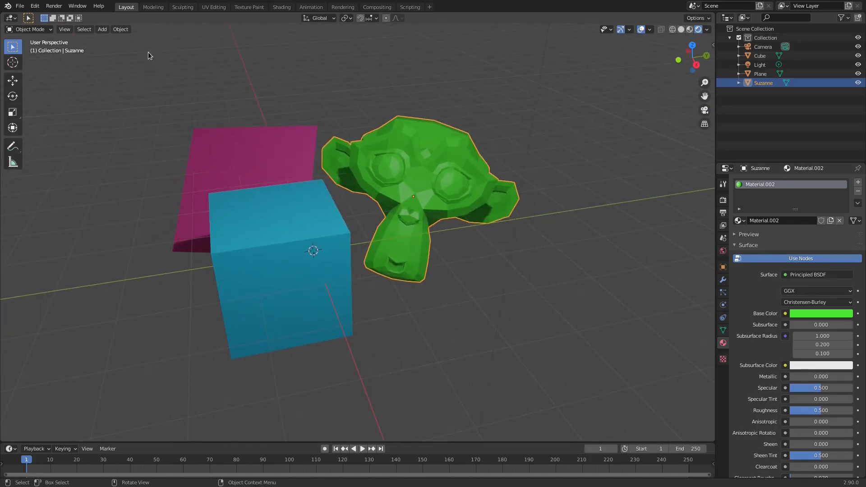
Enter camera view, hide viewport overlays and show the objects in material preview shading
left_click(53, 6)
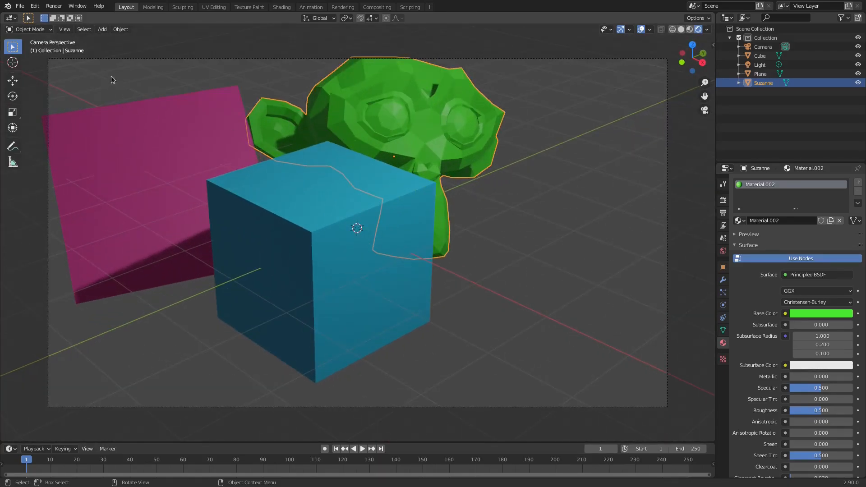
mouse_move(224, 177)
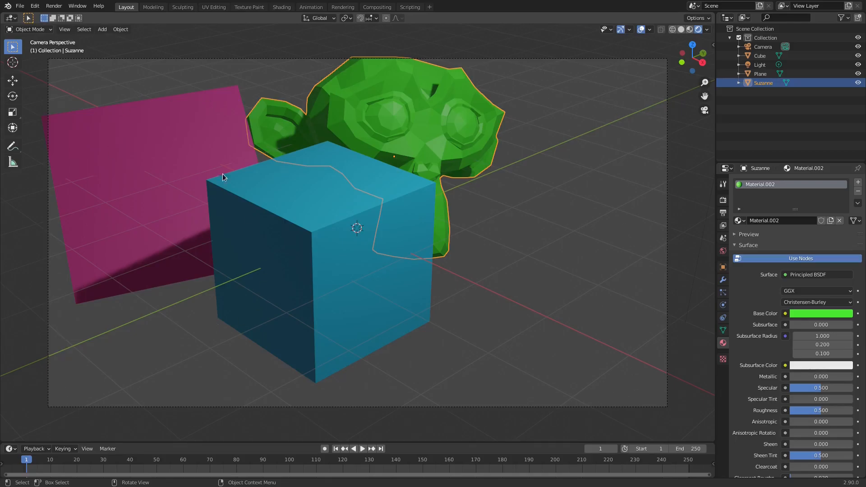
mouse_move(252, 144)
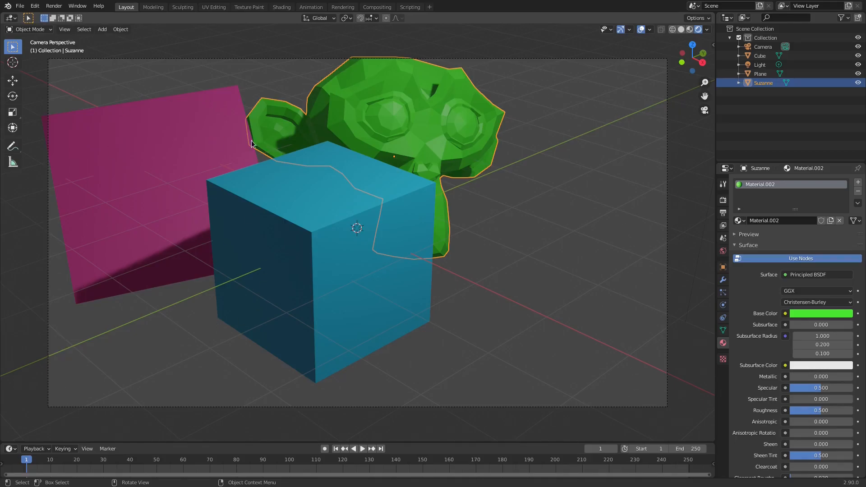
mouse_move(641, 28)
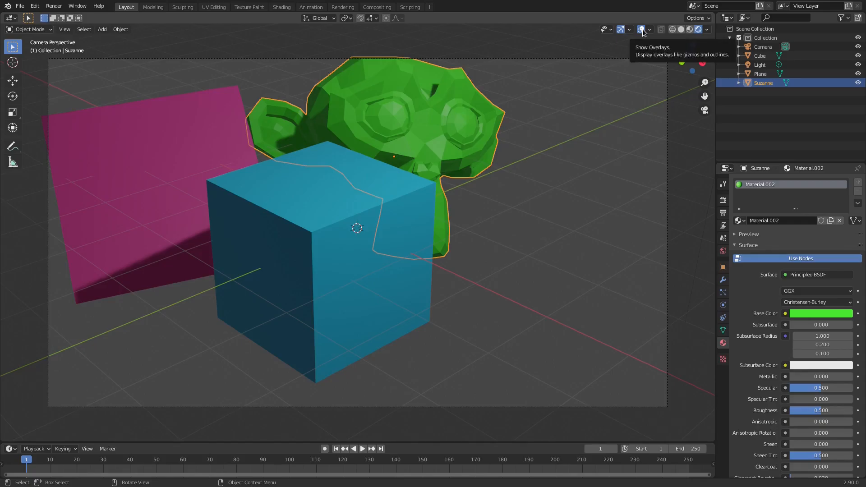
left_click(641, 29)
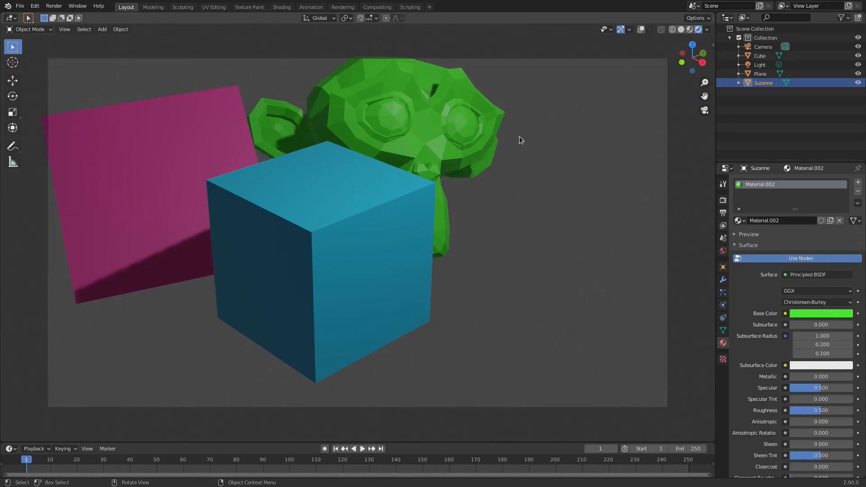
mouse_move(643, 57)
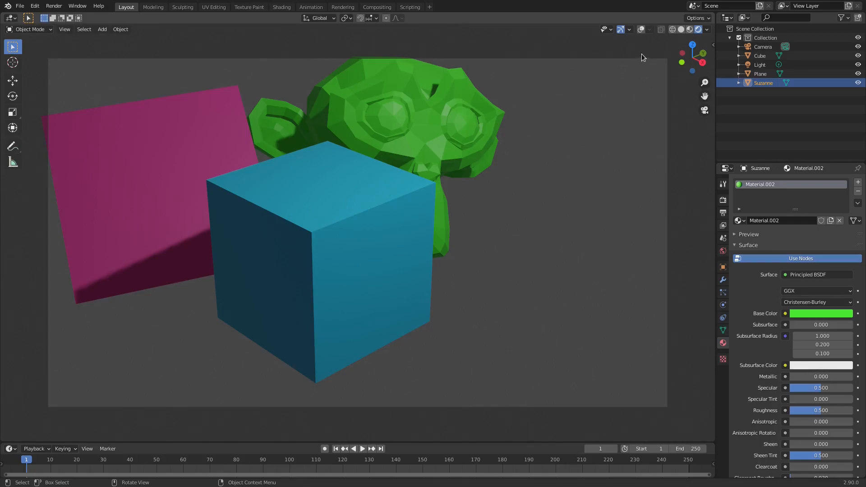
left_click(688, 29)
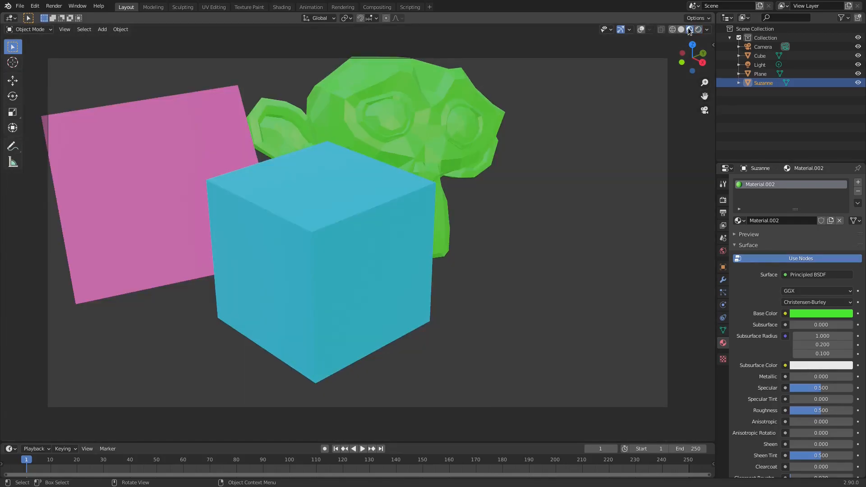
Cycle the camera view through rendered, wireframe, material preview and solid shading, ending on wireframe
left_click(681, 29)
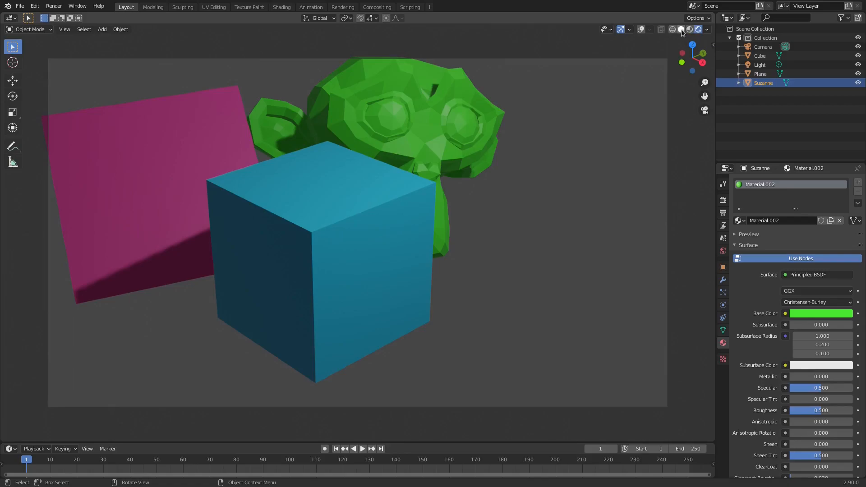
left_click(661, 28)
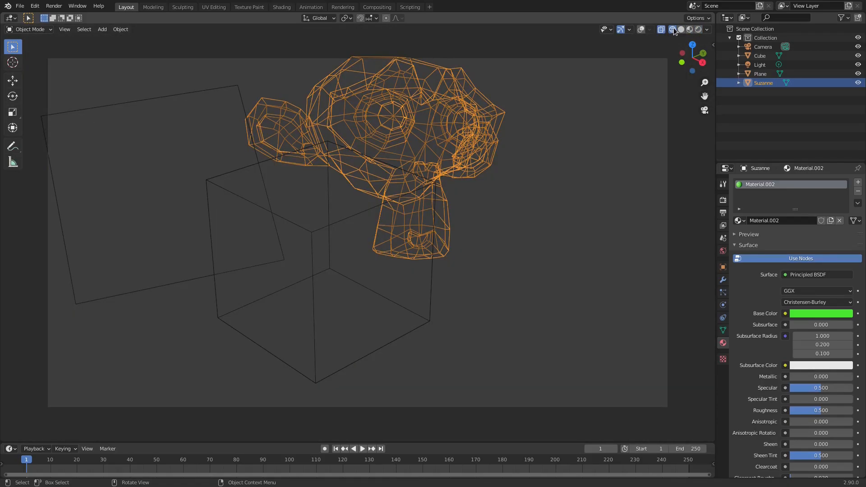
left_click(697, 29)
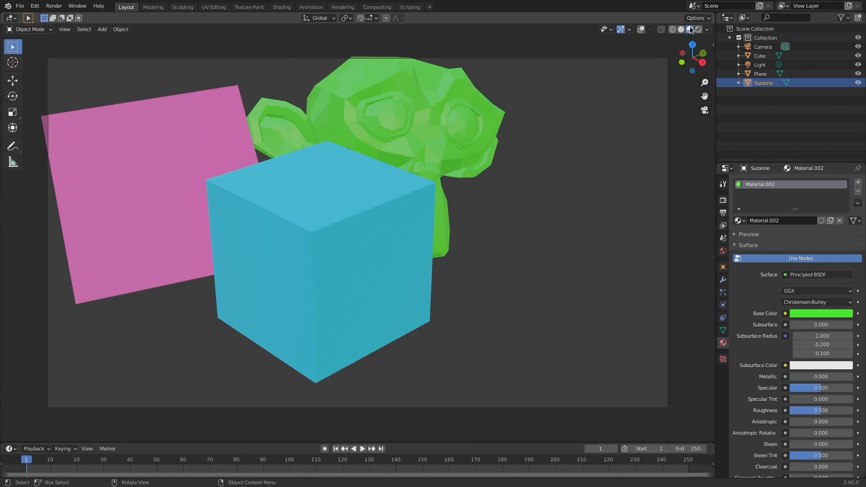
left_click(682, 29)
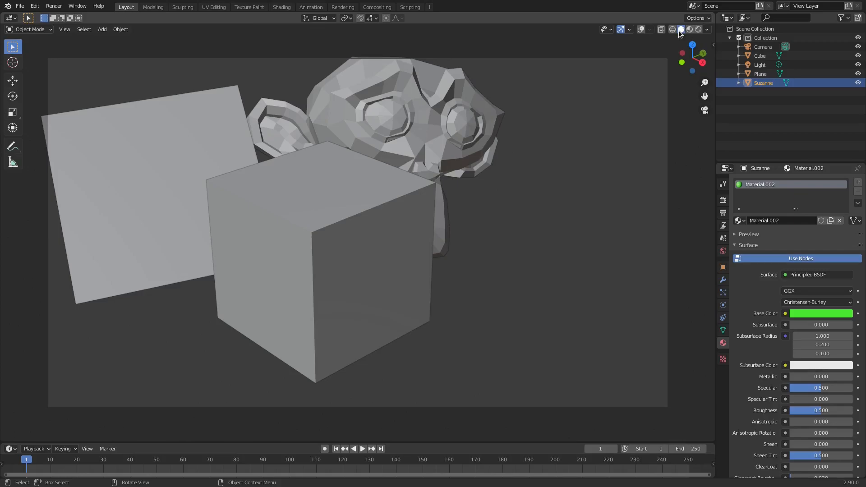
left_click(672, 29)
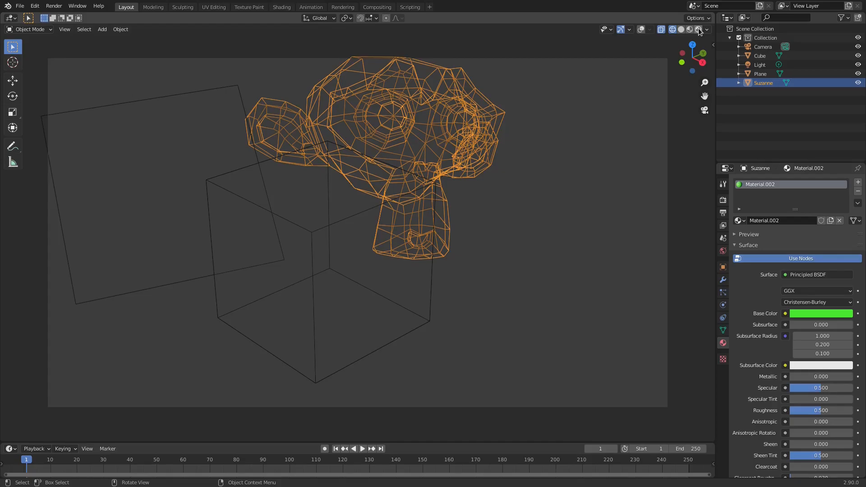
mouse_move(697, 28)
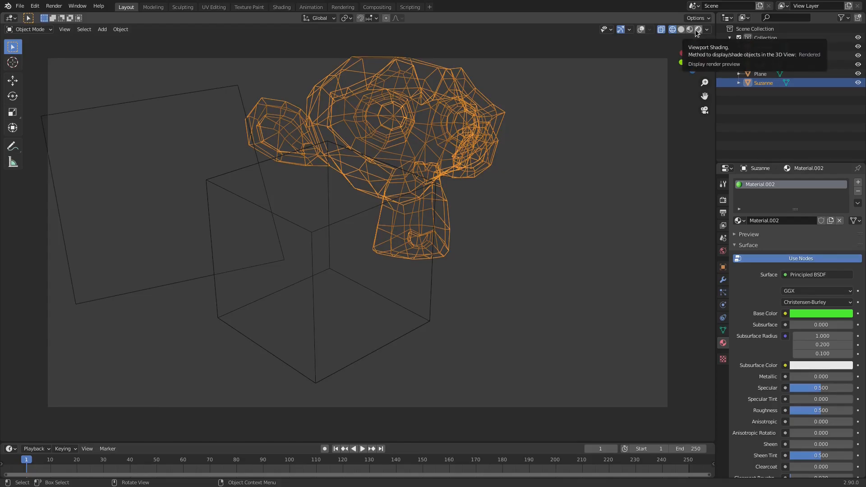
Switch to rendered shading and toggle scene world lighting in the shading popover, leaving it off
left_click(707, 29)
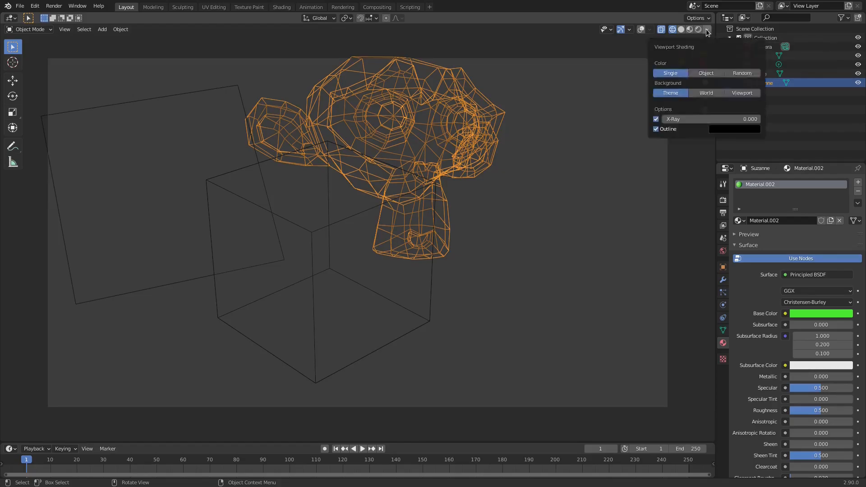
mouse_move(689, 40)
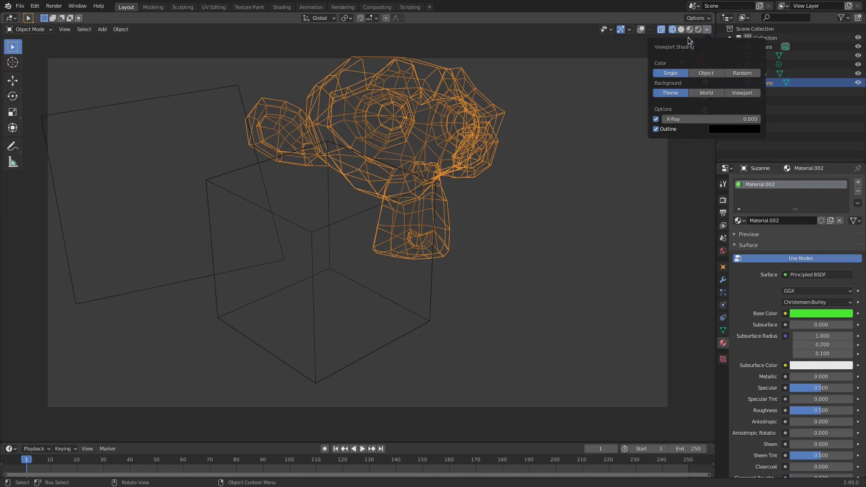
left_click(698, 29)
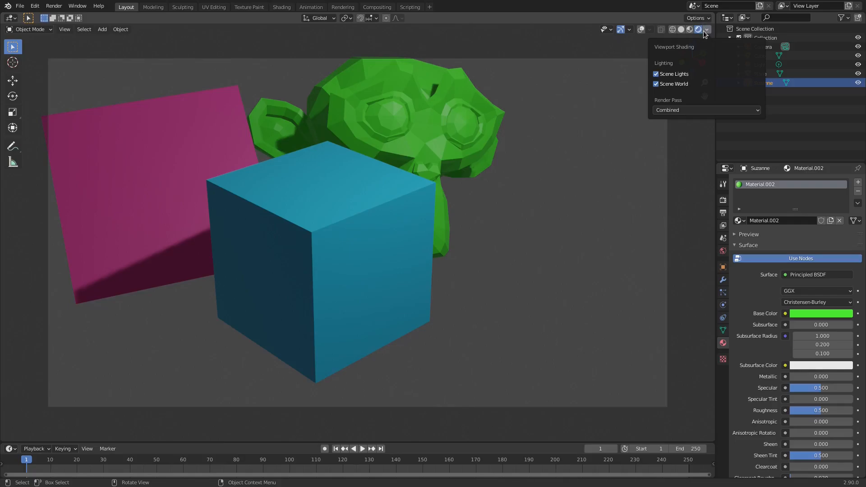
left_click(656, 83)
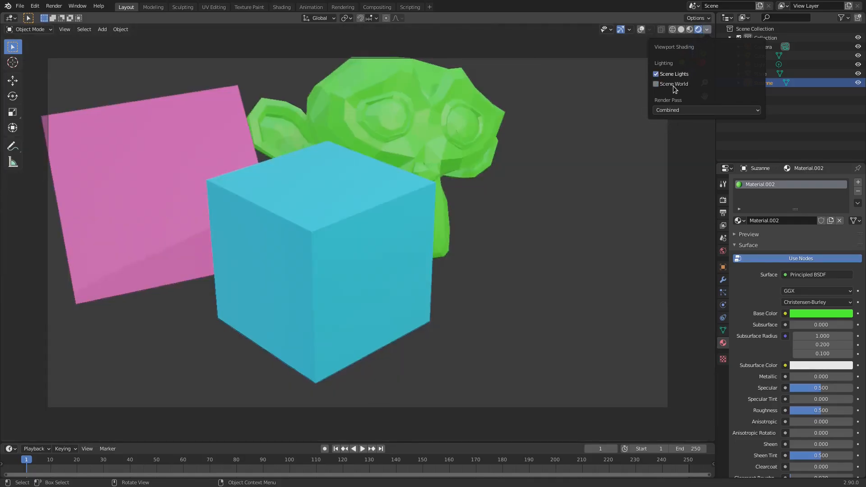
left_click(656, 83)
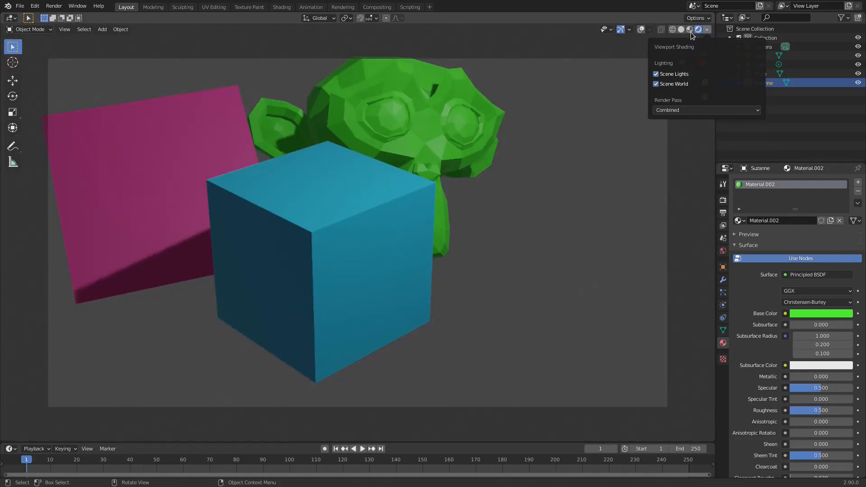
left_click(656, 73)
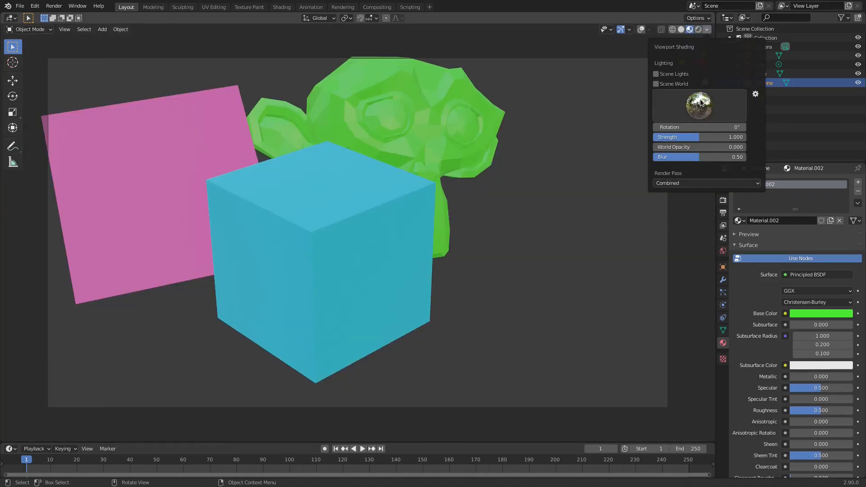
Browse the lighting environments and bring up the material preview lighting settings
left_click(698, 105)
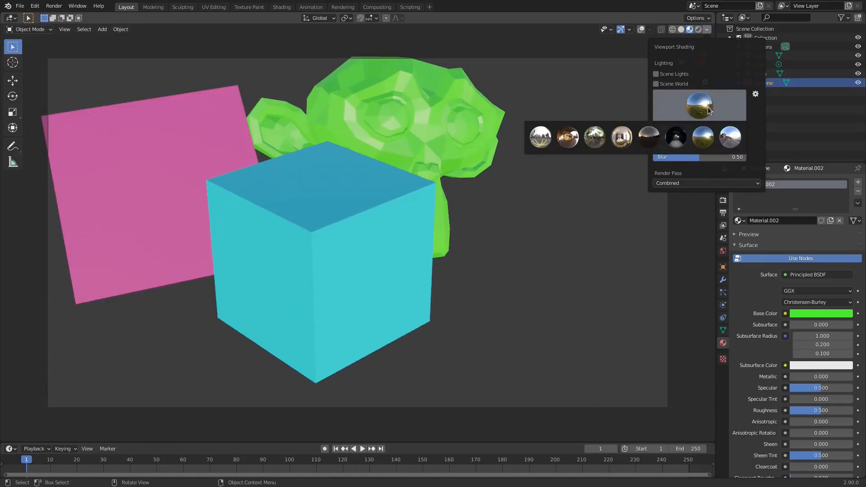
left_click(675, 137)
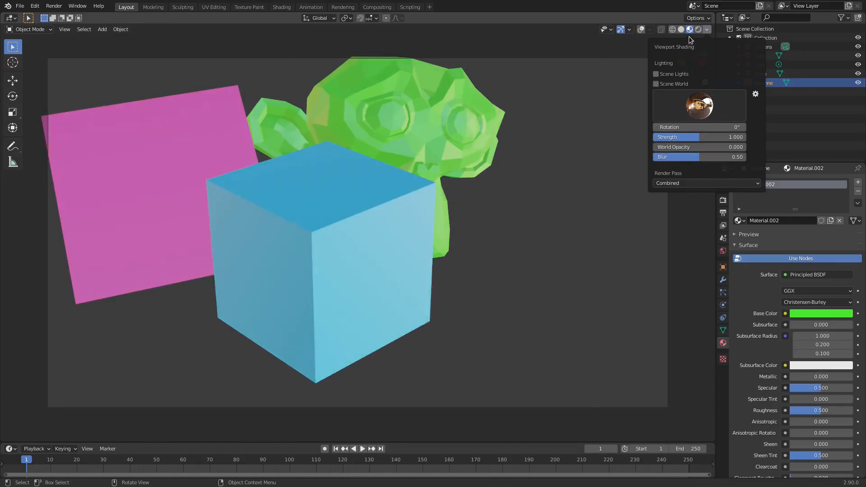
In solid shading, browse studio lights then try MatCaps: rainbow normals, red clay and glossy orange
left_click(669, 28)
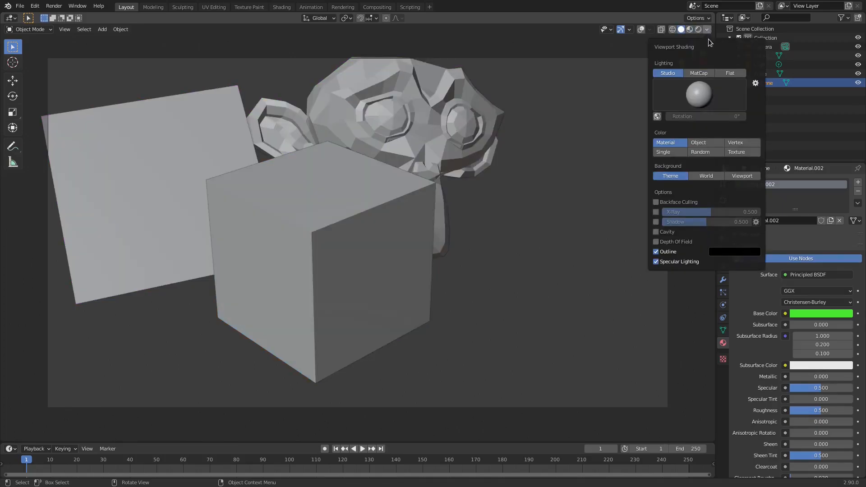
left_click(698, 94)
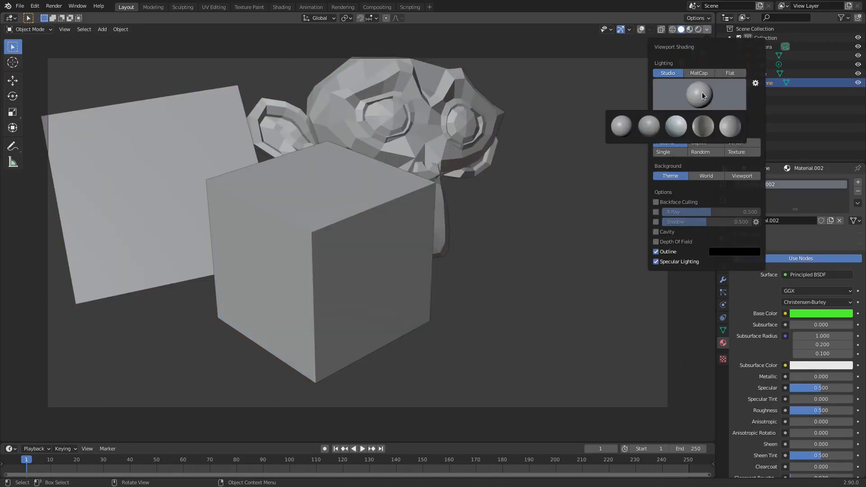
left_click(648, 127)
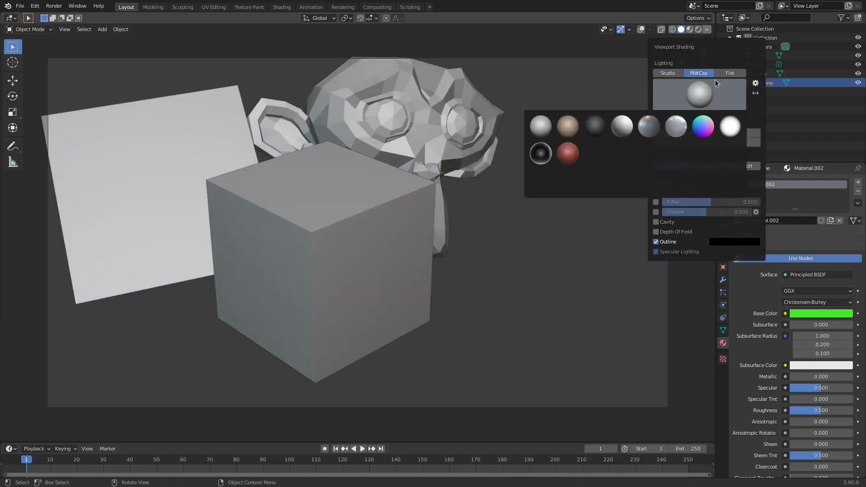
left_click(648, 154)
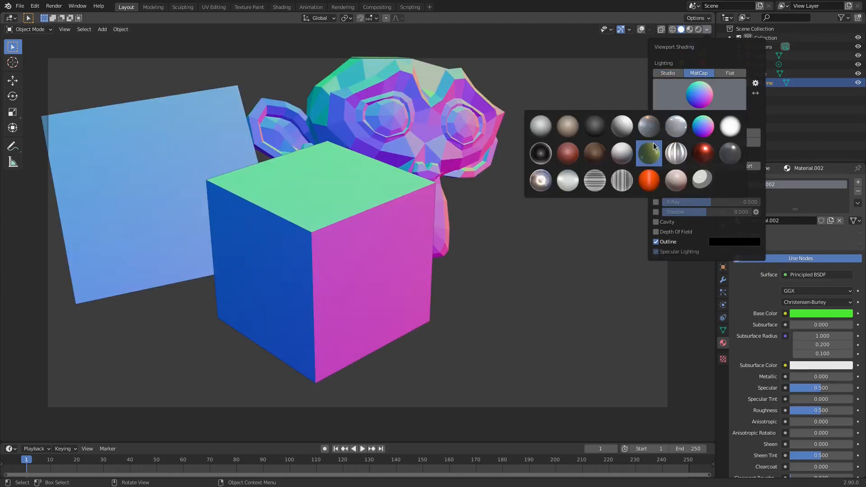
left_click(703, 127)
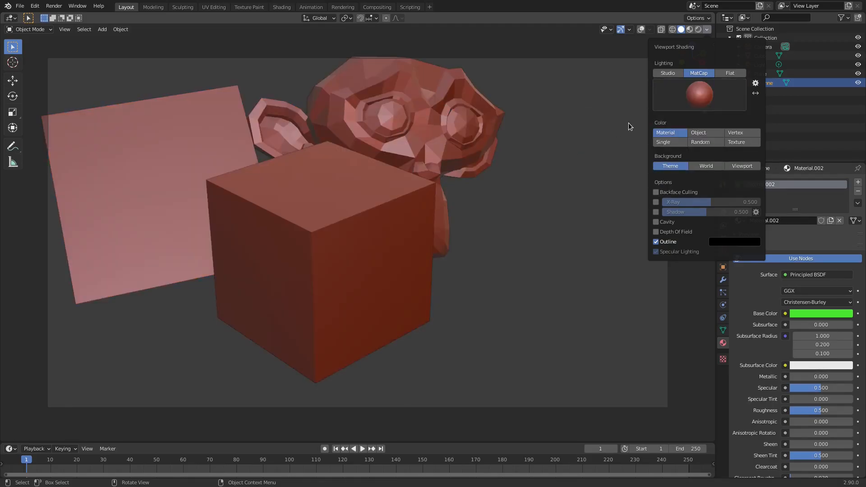
left_click(700, 95)
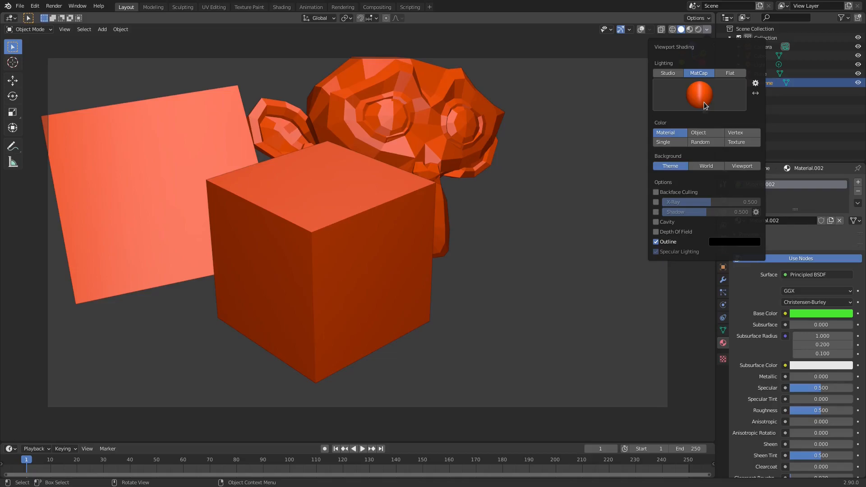
mouse_move(695, 40)
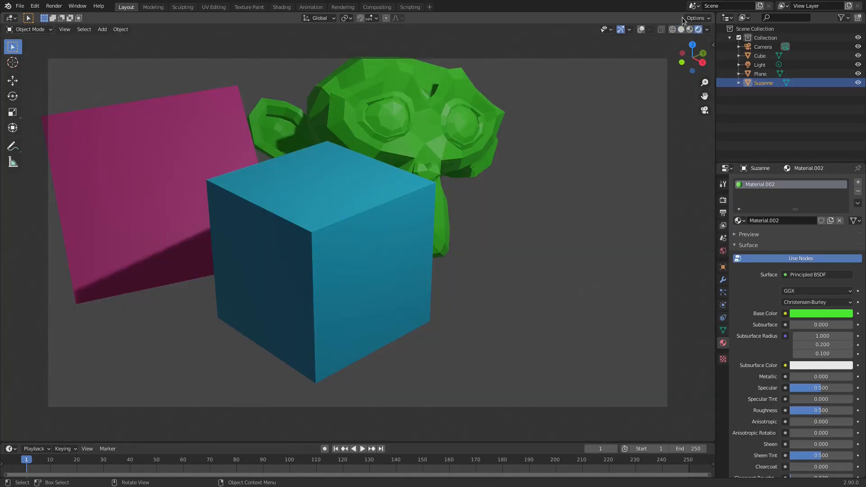
Show the scene in flat solid shading, then as a see-through wireframe
left_click(685, 29)
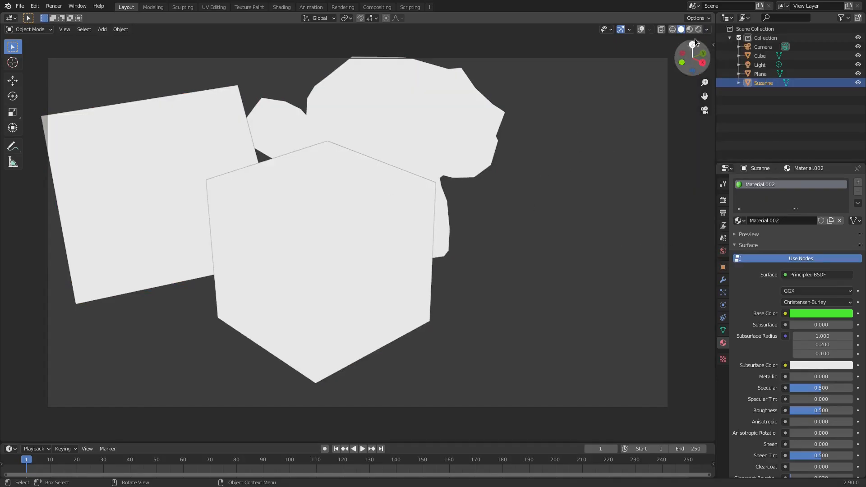
left_click(706, 28)
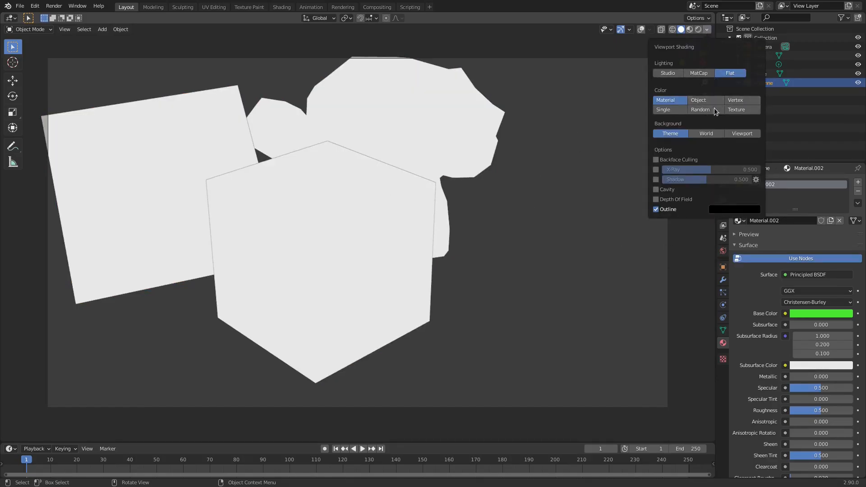
mouse_move(727, 155)
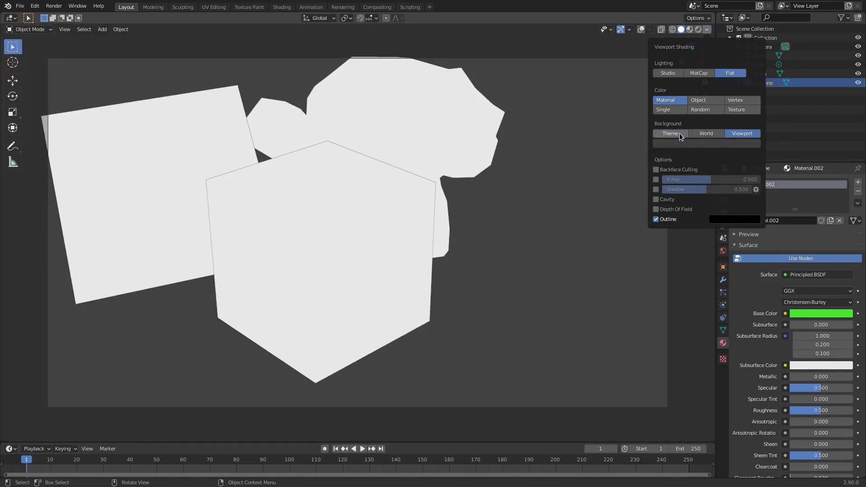
left_click(661, 29)
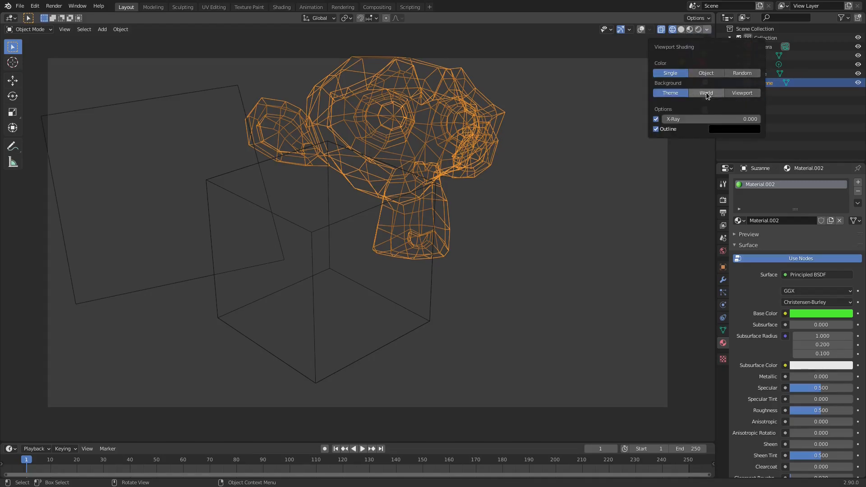
left_click(680, 29)
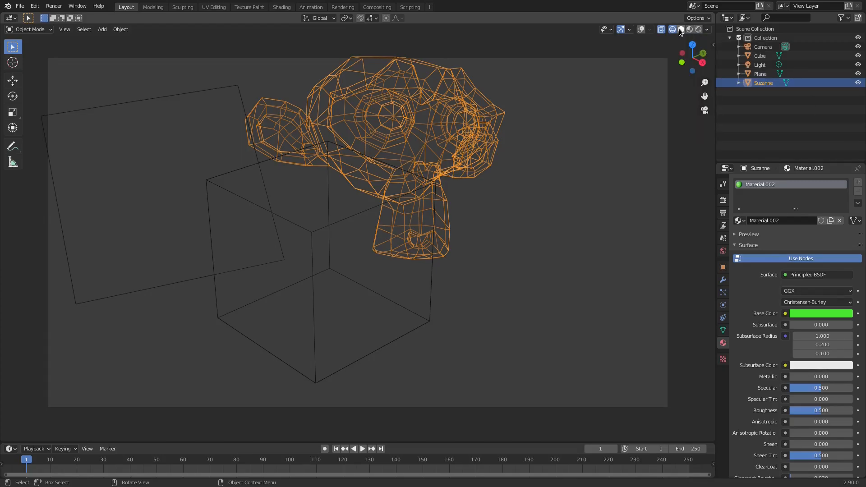
Compare rendered shading with solid shading lit by studio lighting
left_click(681, 29)
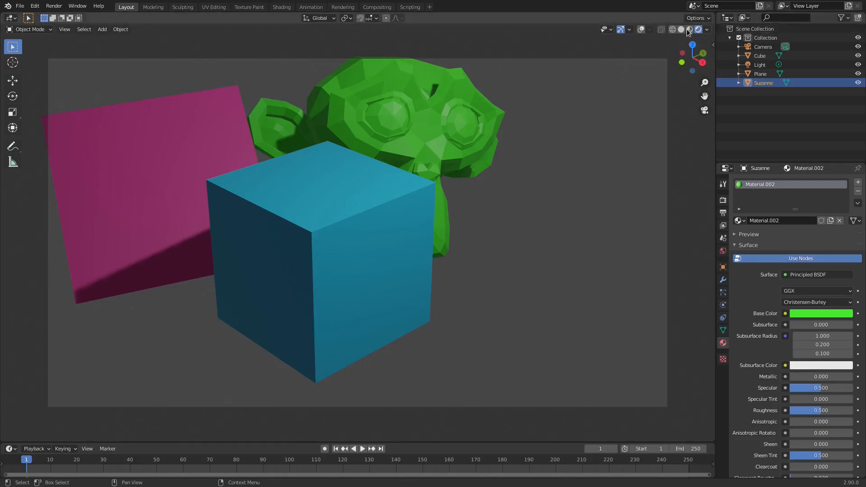
mouse_move(436, 130)
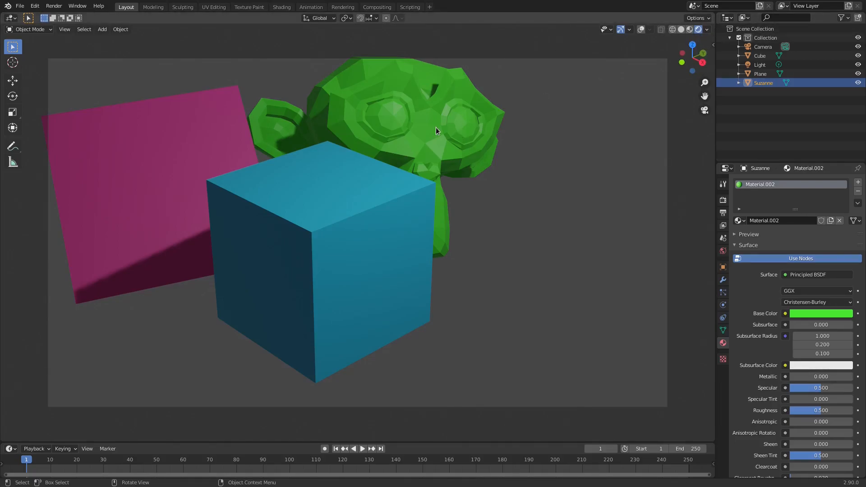
left_click(671, 29)
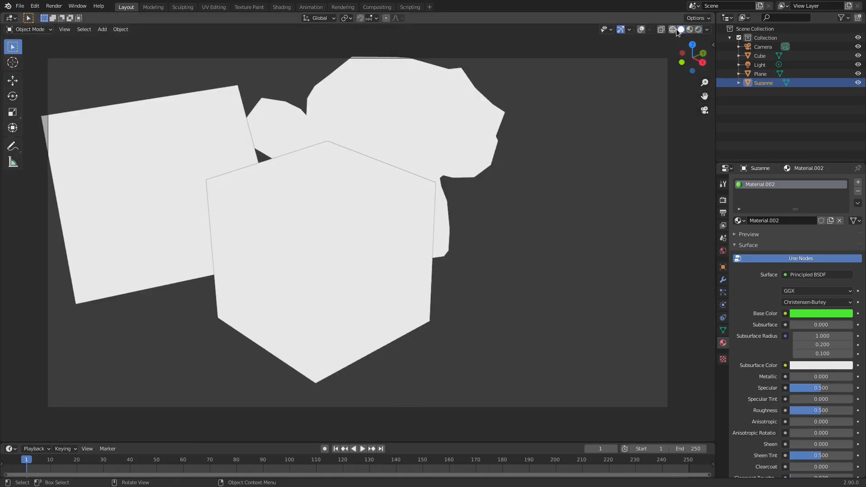
left_click(687, 29)
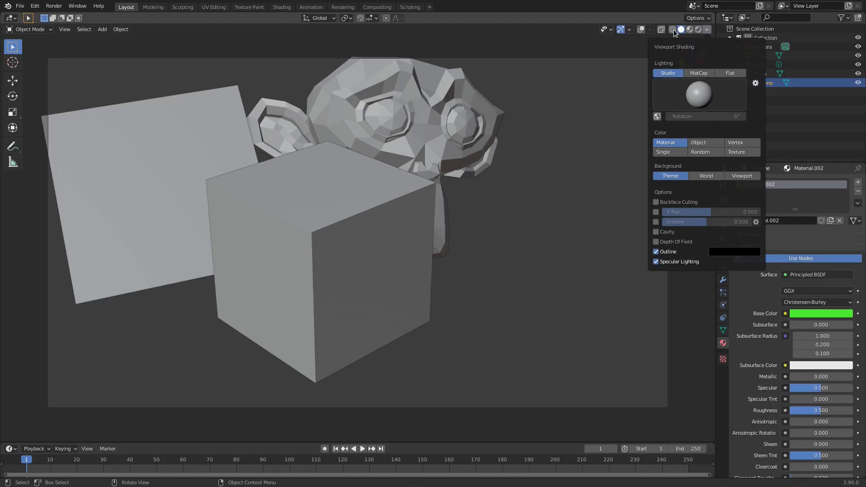
left_click(688, 29)
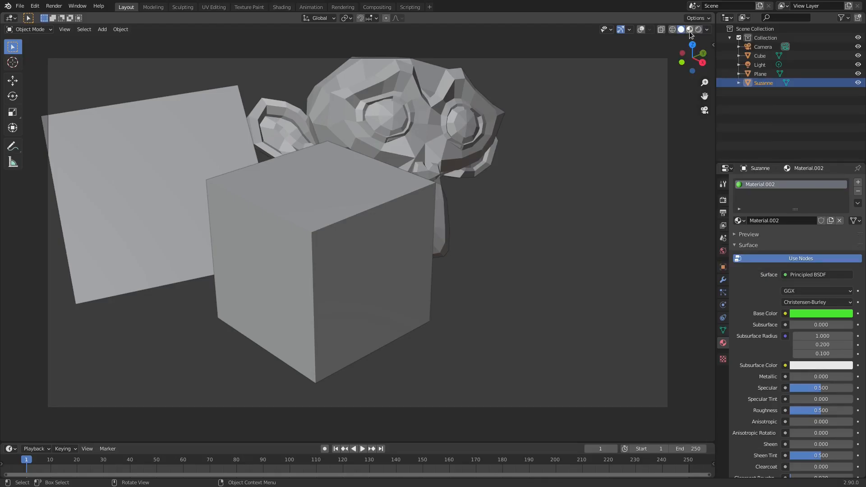
Toggle between rendered and solid shading, finishing on rendered shading
left_click(689, 29)
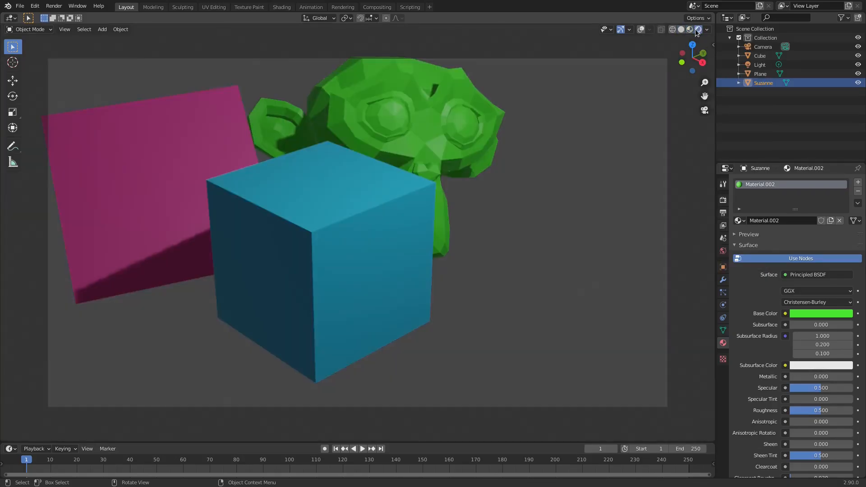
left_click(680, 29)
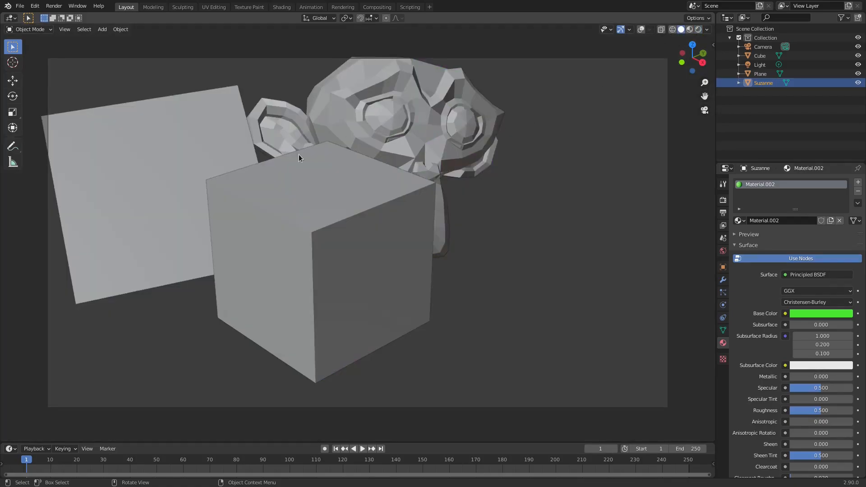
left_click(689, 28)
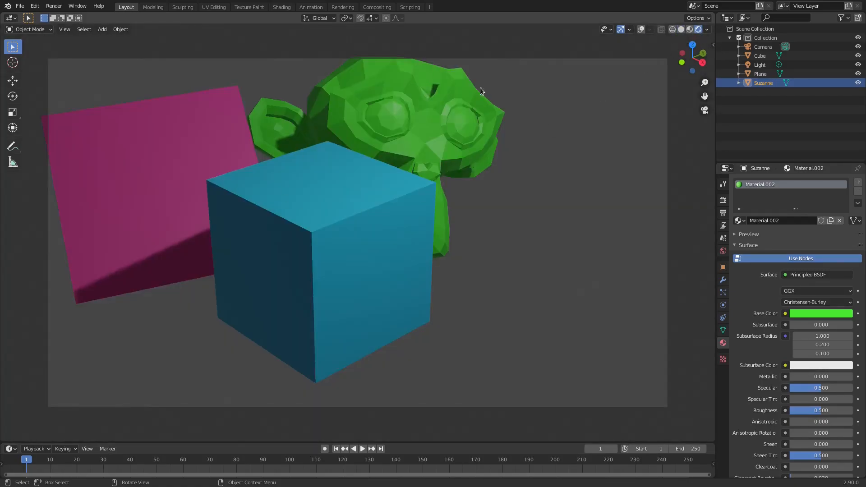
mouse_move(555, 121)
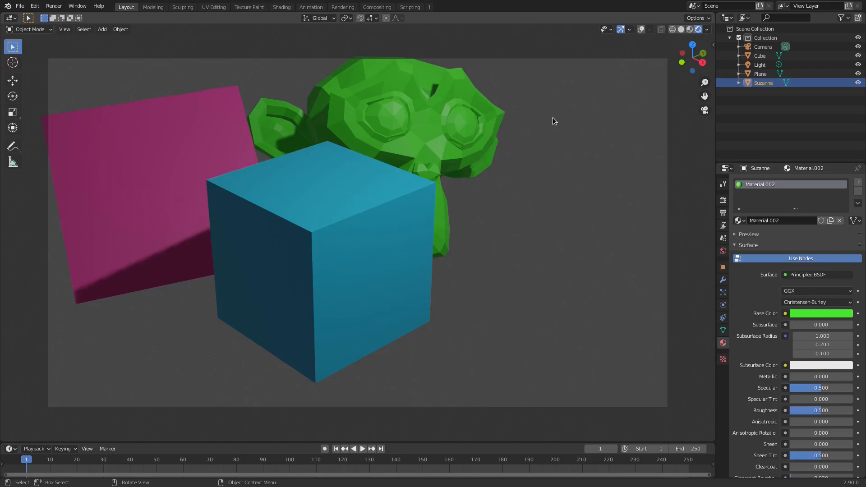